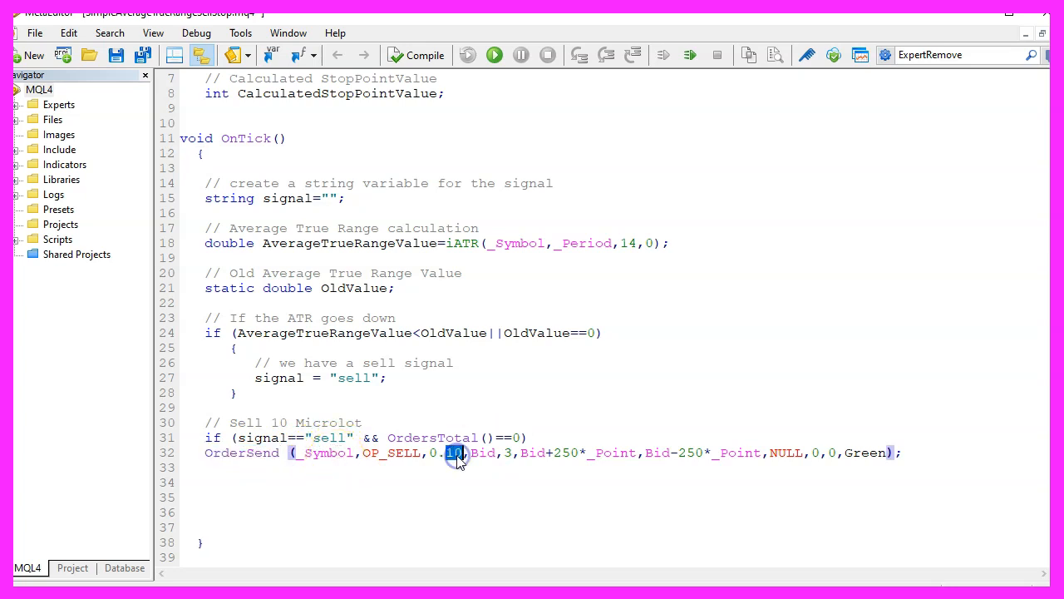
scroll(down, 3)
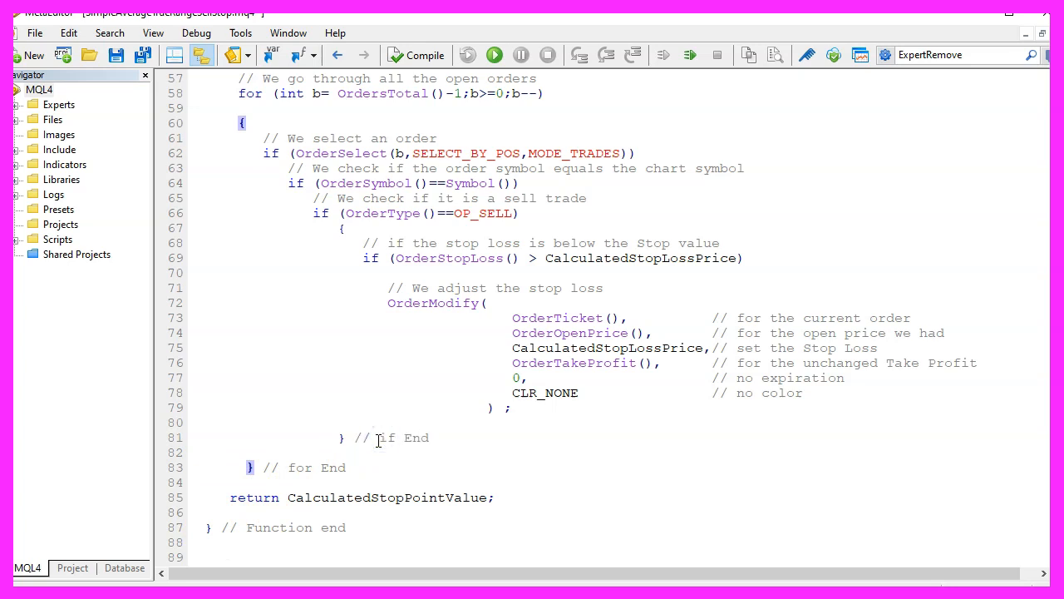